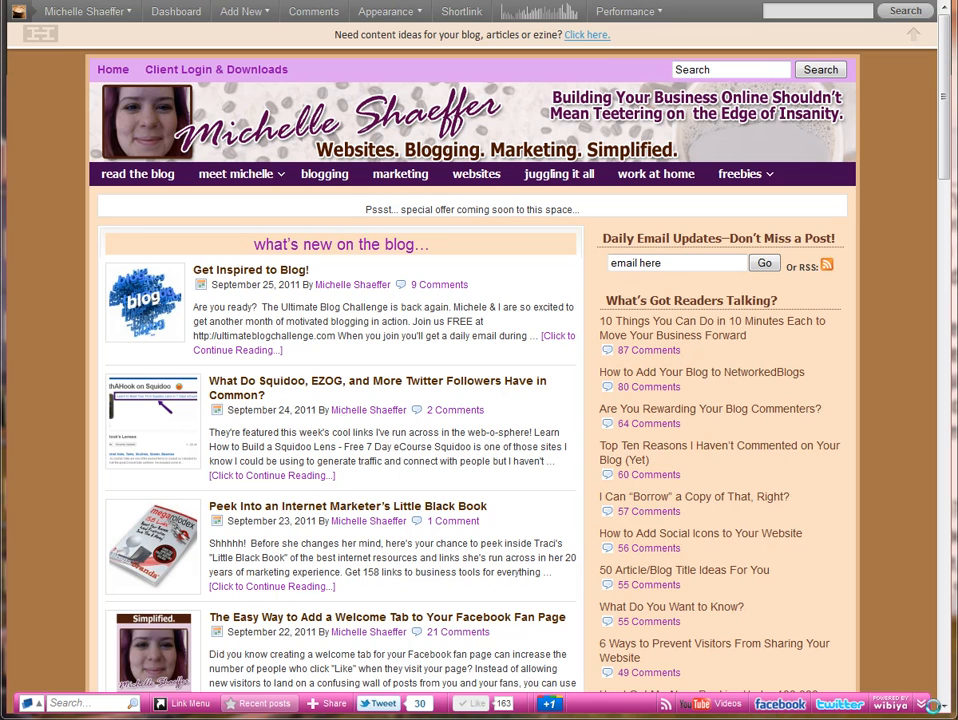
Switch from the public blog to the WordPress admin Dashboard via the admin bar.
{"action": "left_click", "coordinate": [388, 11]}
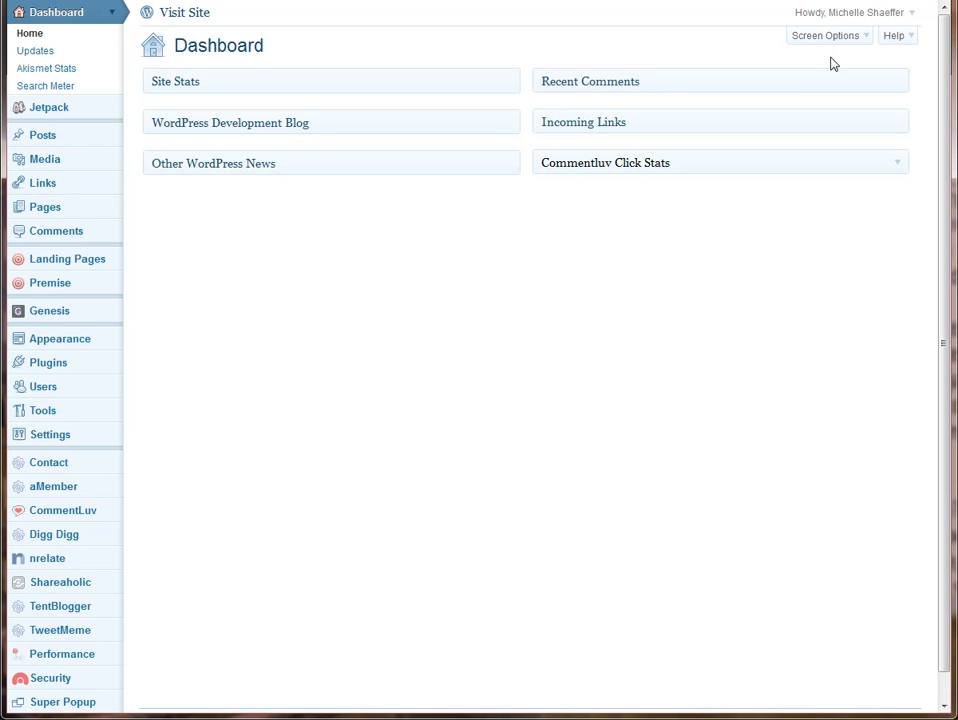
Choose Edit My Profile from the Howdy account menu.
{"action": "left_click", "coordinate": [850, 12]}
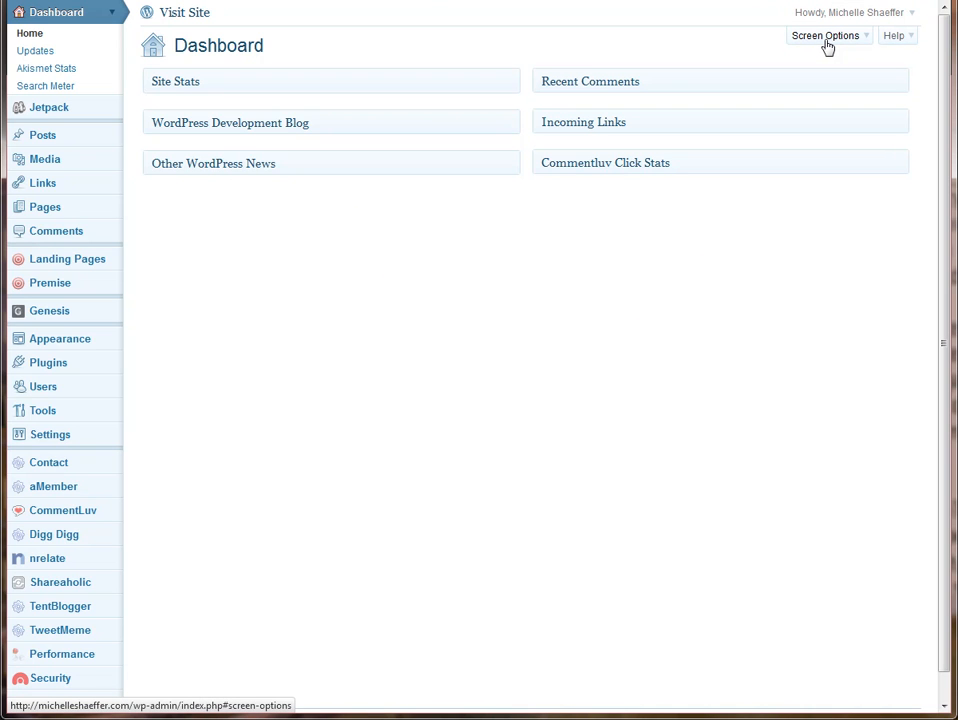
{"action": "left_click", "coordinate": [825, 35]}
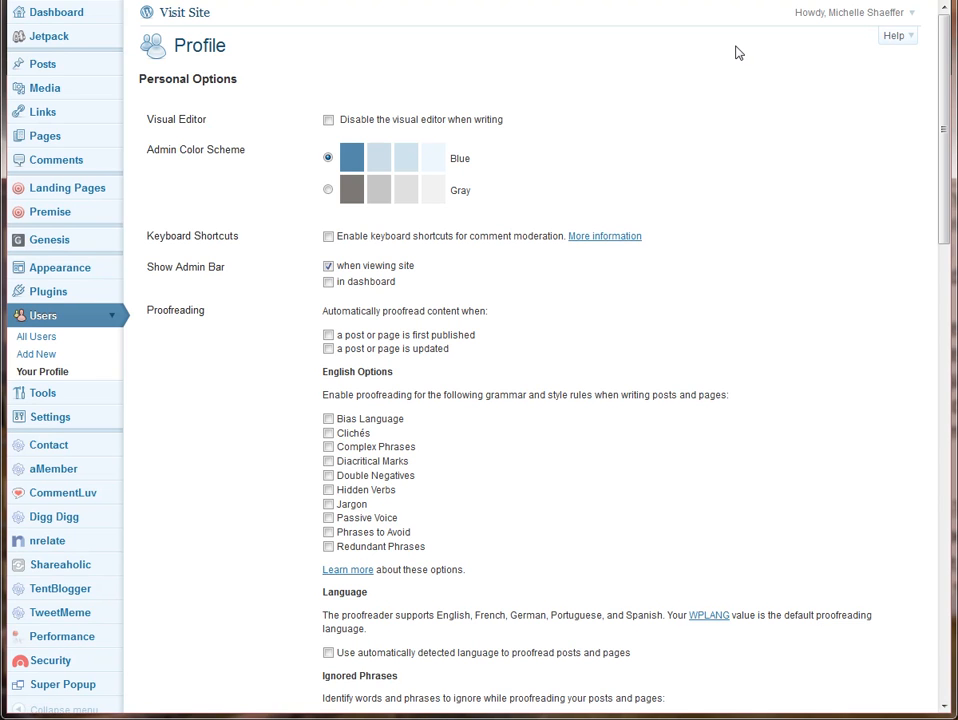
Scroll down the Profile page to the New Password fields below About Yourself.
{"action": "scroll", "scroll_direction": "down", "scroll_amount": 3}
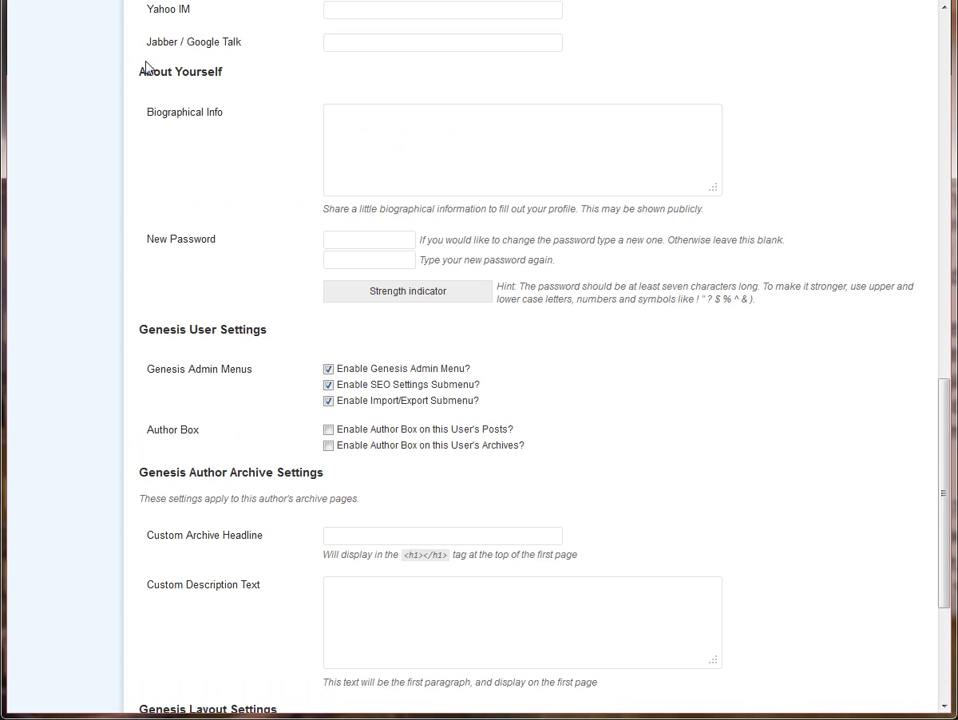
{"action": "mouse_move", "coordinate": [307, 240]}
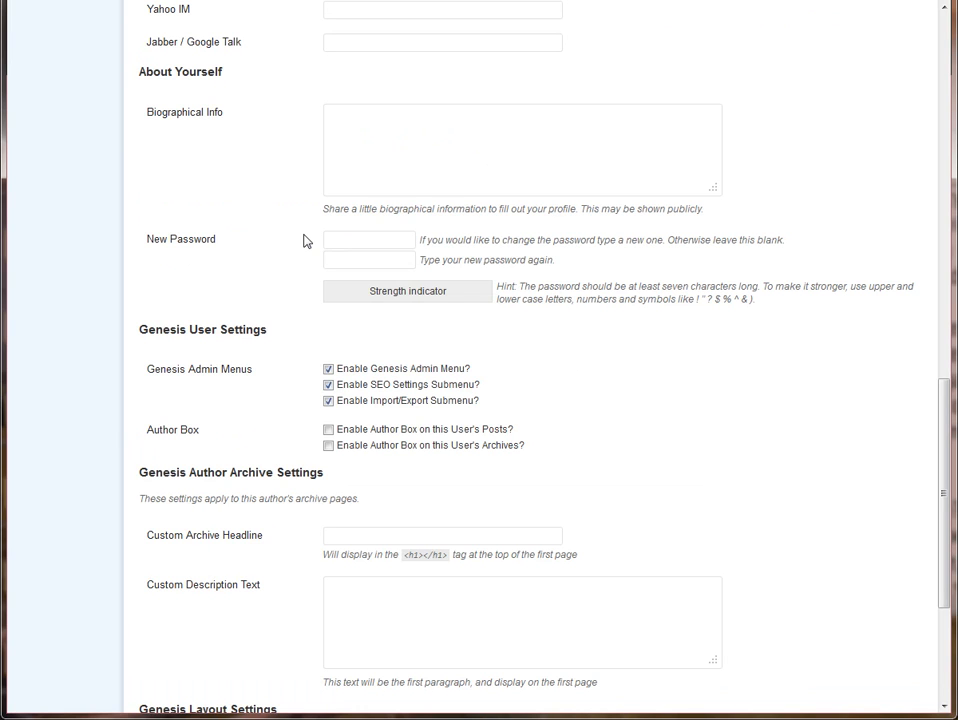
Enter a Medium-strength new password in both password fields.
{"action": "left_click", "coordinate": [368, 239]}
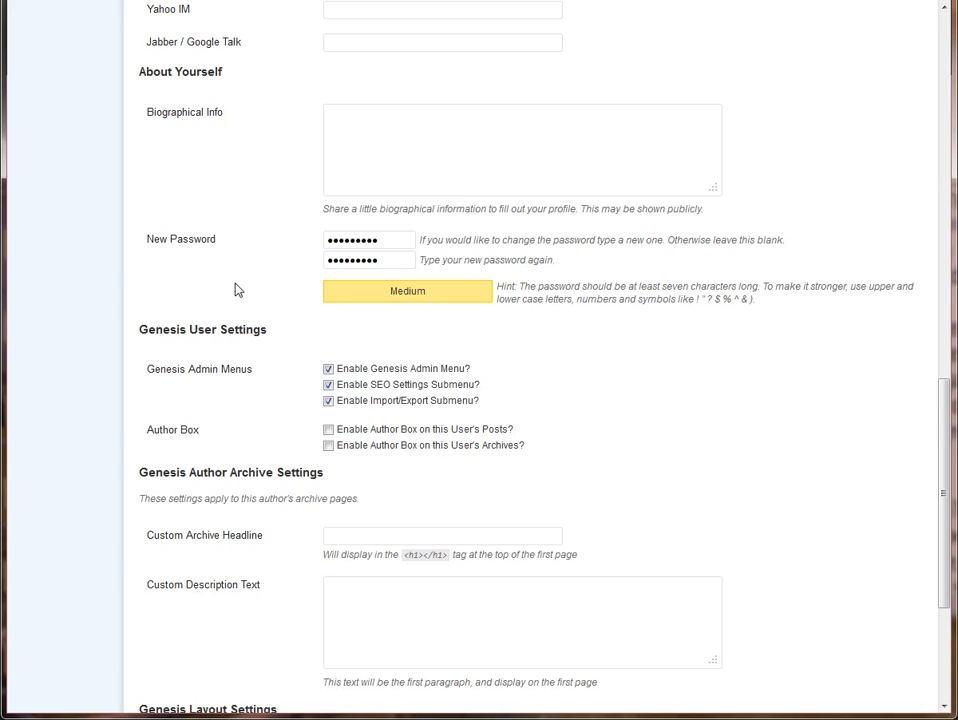
{"action": "scroll", "scroll_direction": "down", "scroll_amount": 3}
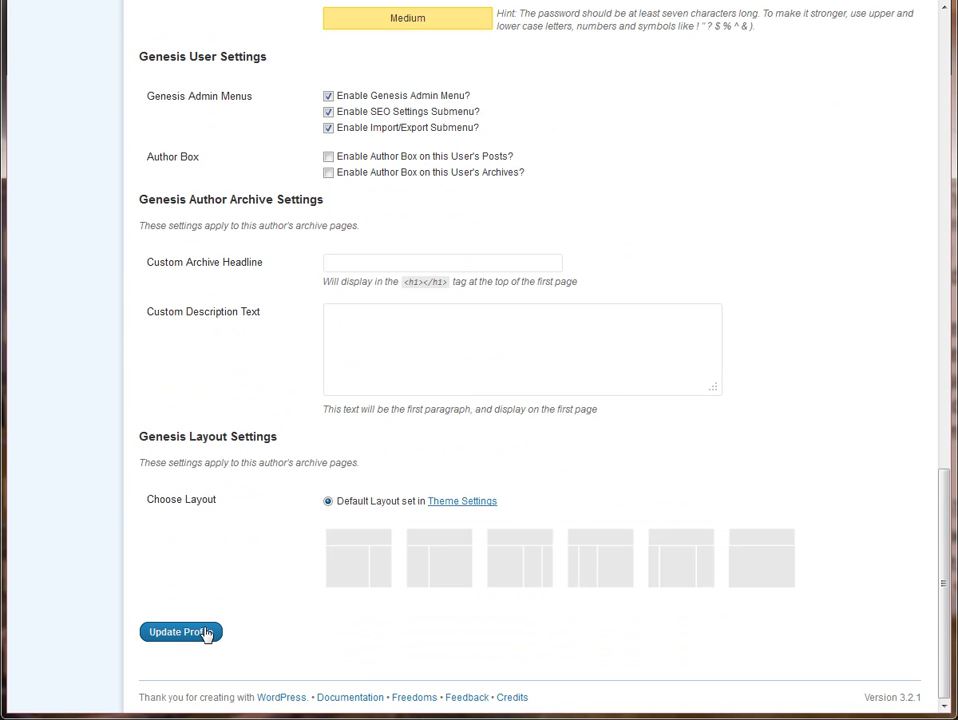
Submit Update Profile so the page reloads with the 'User updated.' notice.
{"action": "left_click", "coordinate": [181, 632]}
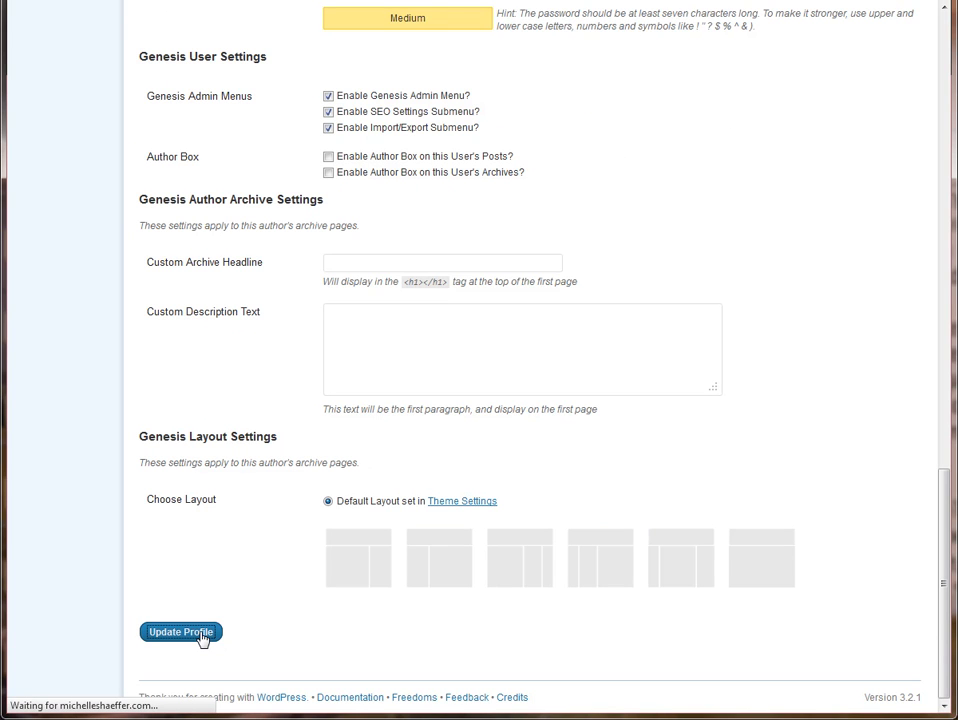
{"action": "left_click", "coordinate": [181, 631]}
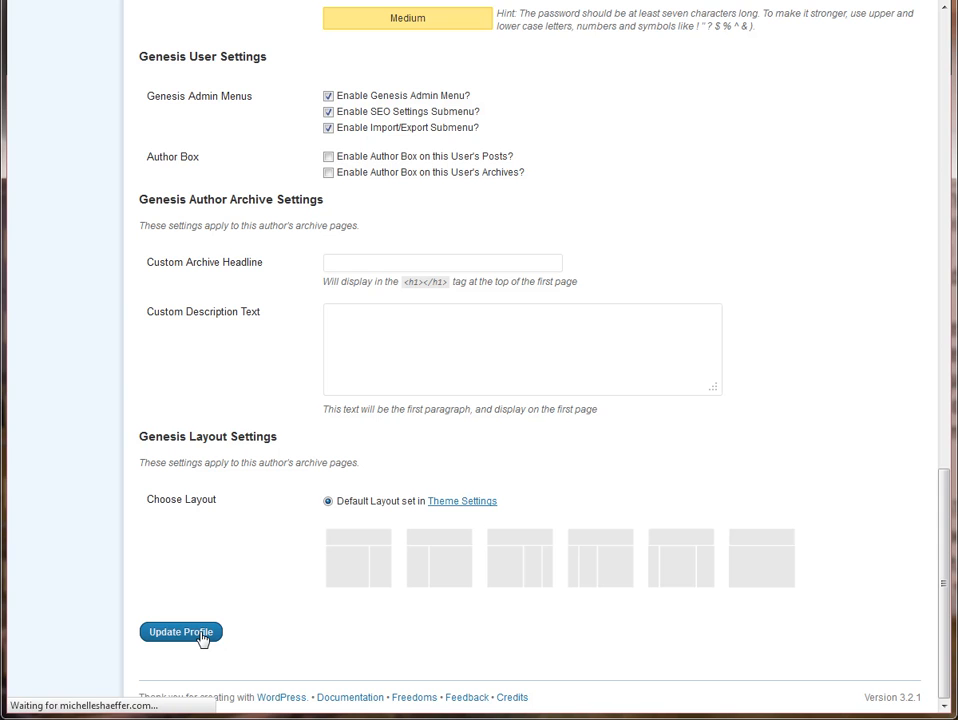
{"action": "left_click", "coordinate": [180, 631]}
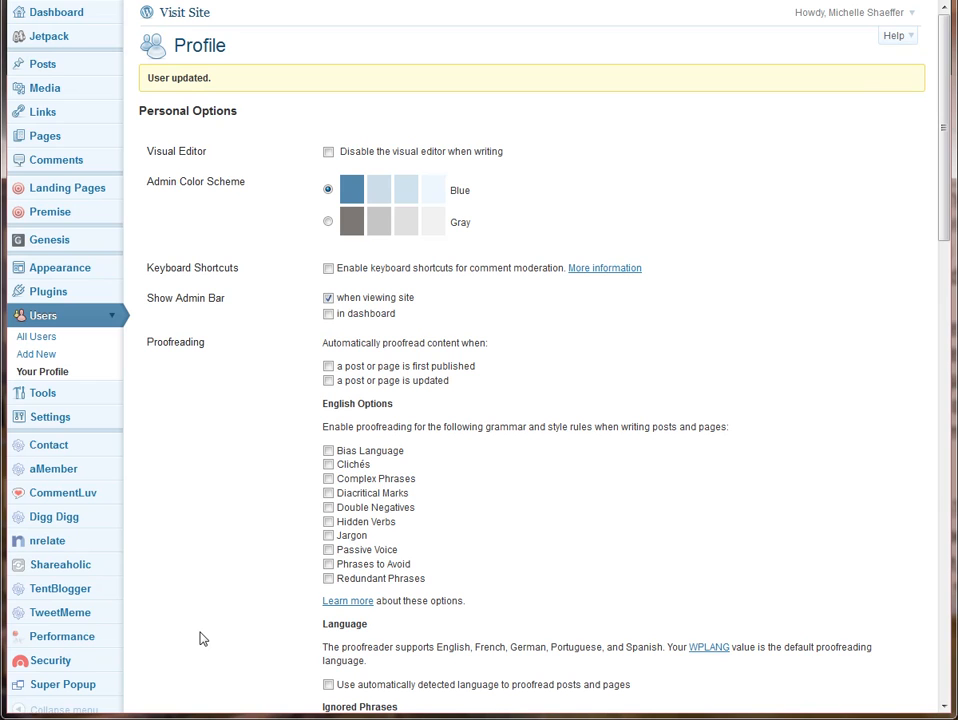